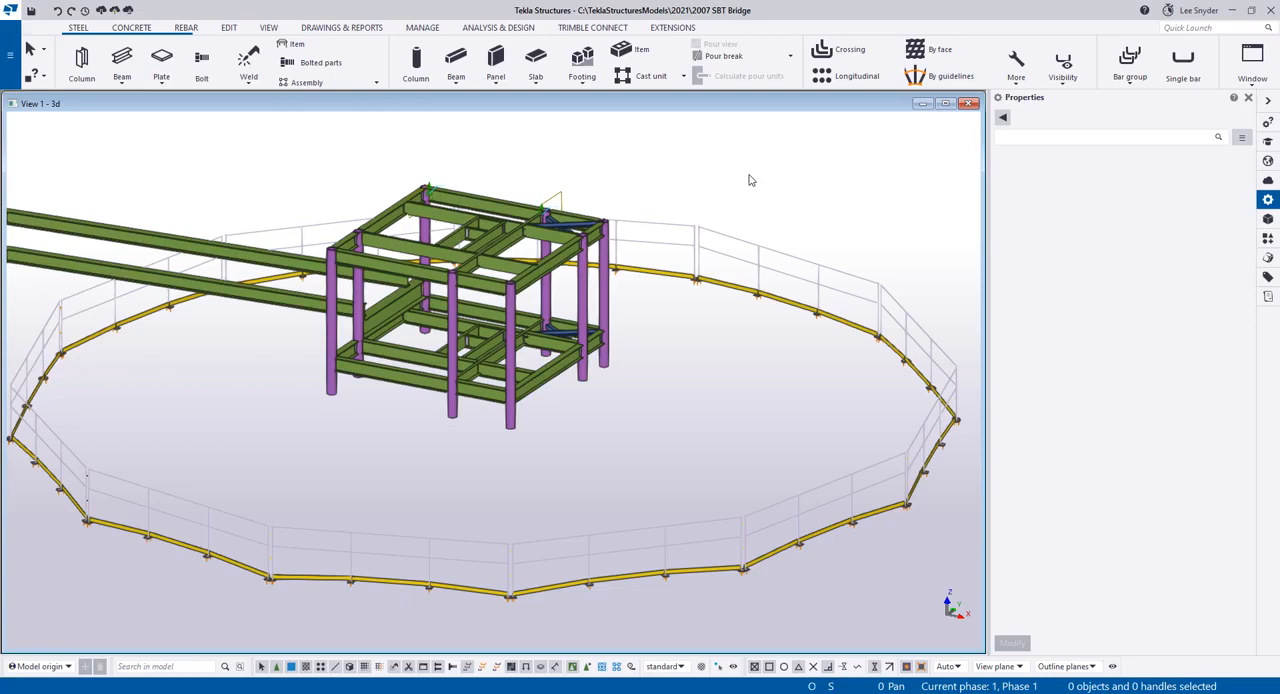
pyautogui.moveTo(730, 175)
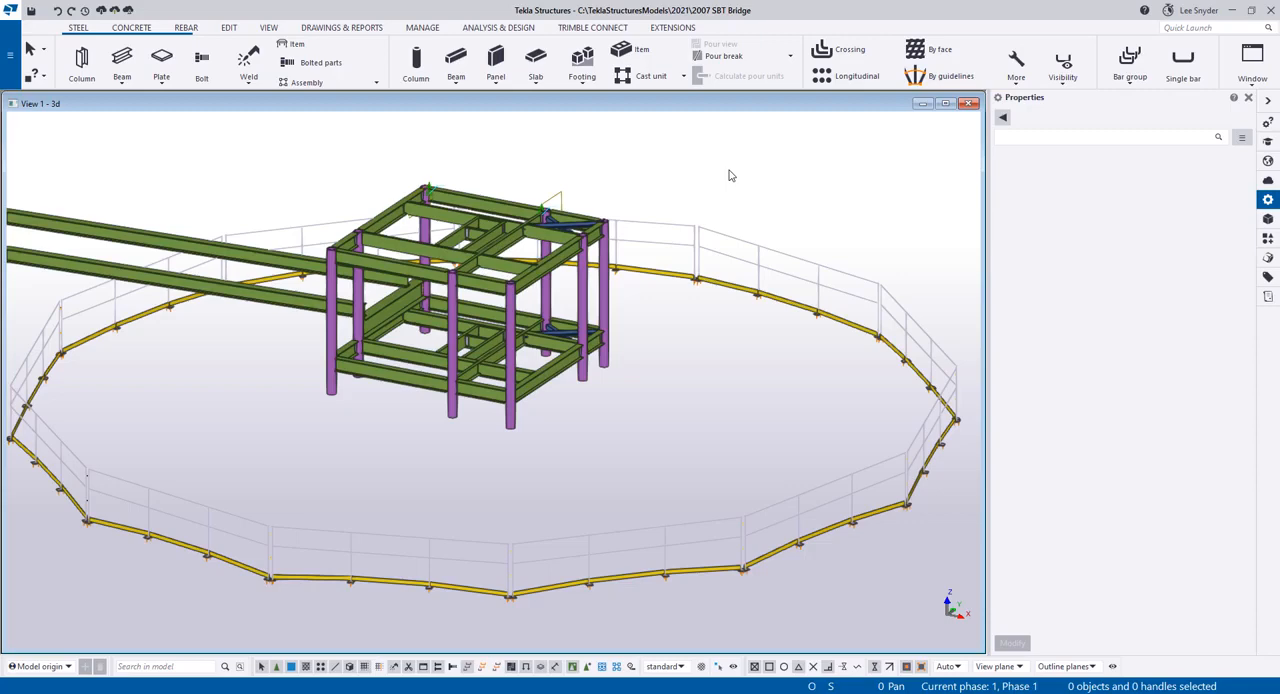
# - Launch the Batch editor from the Edit ribbon with a W12X35 beam selected
pyautogui.click(228, 27)
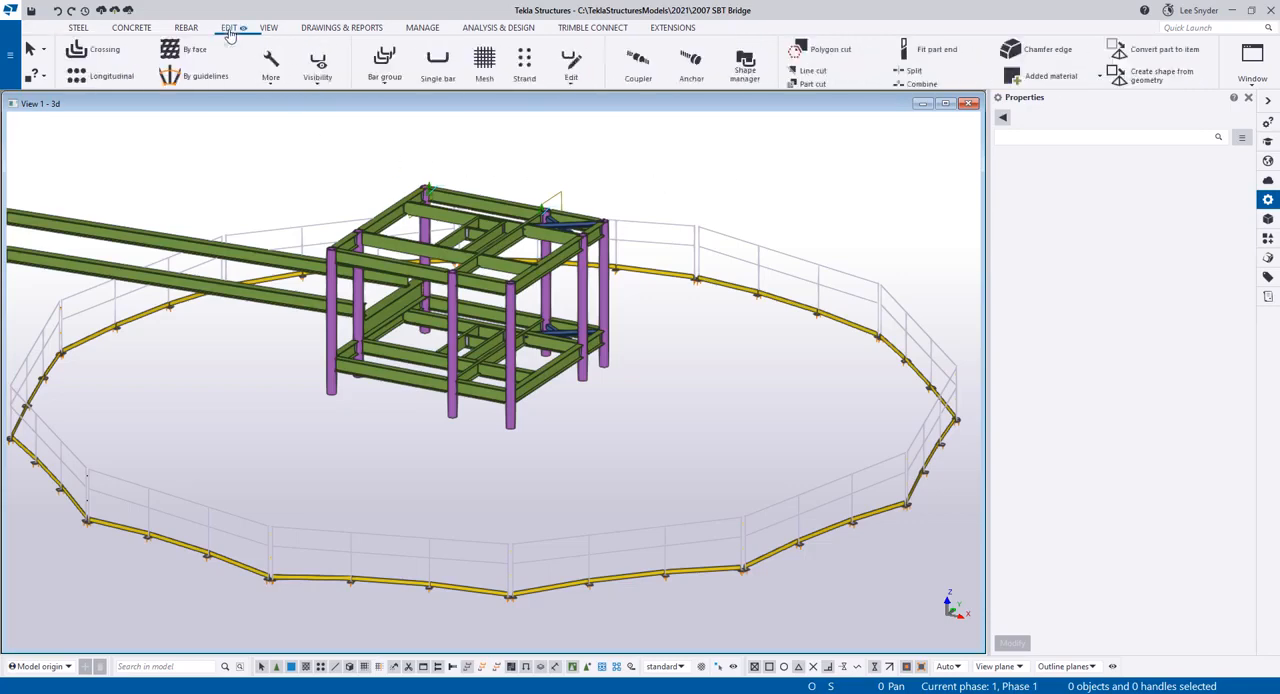
pyautogui.click(228, 27)
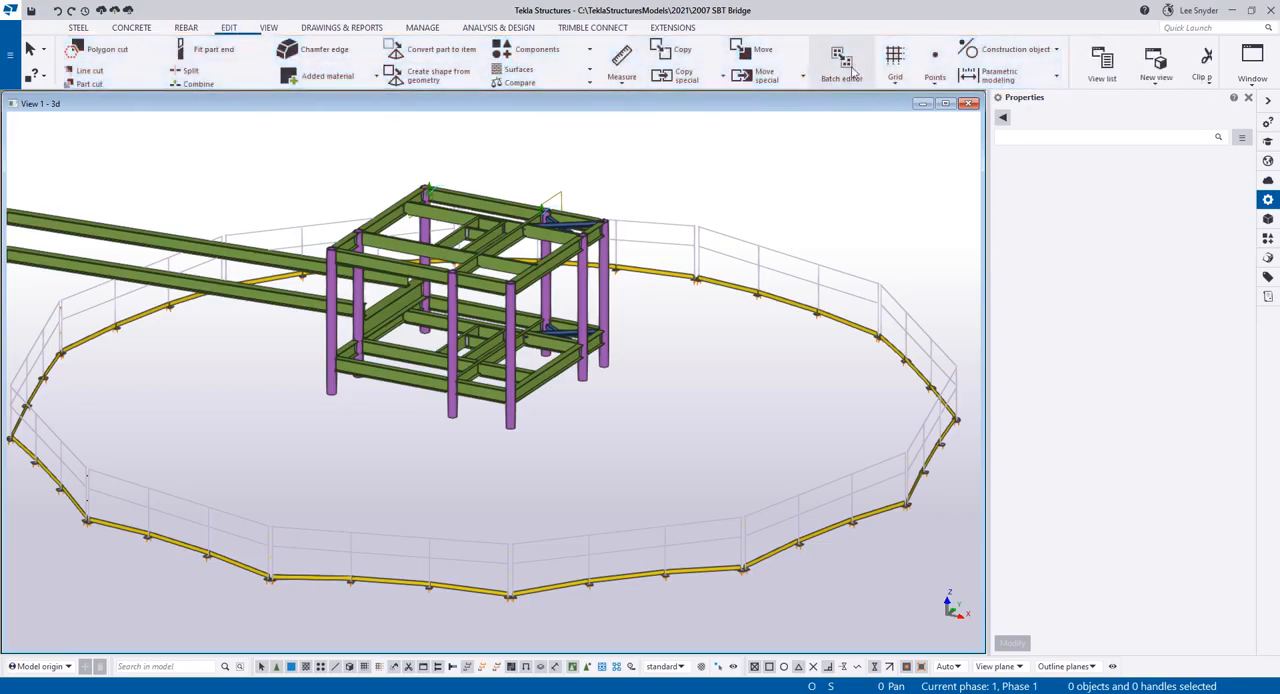
pyautogui.click(841, 62)
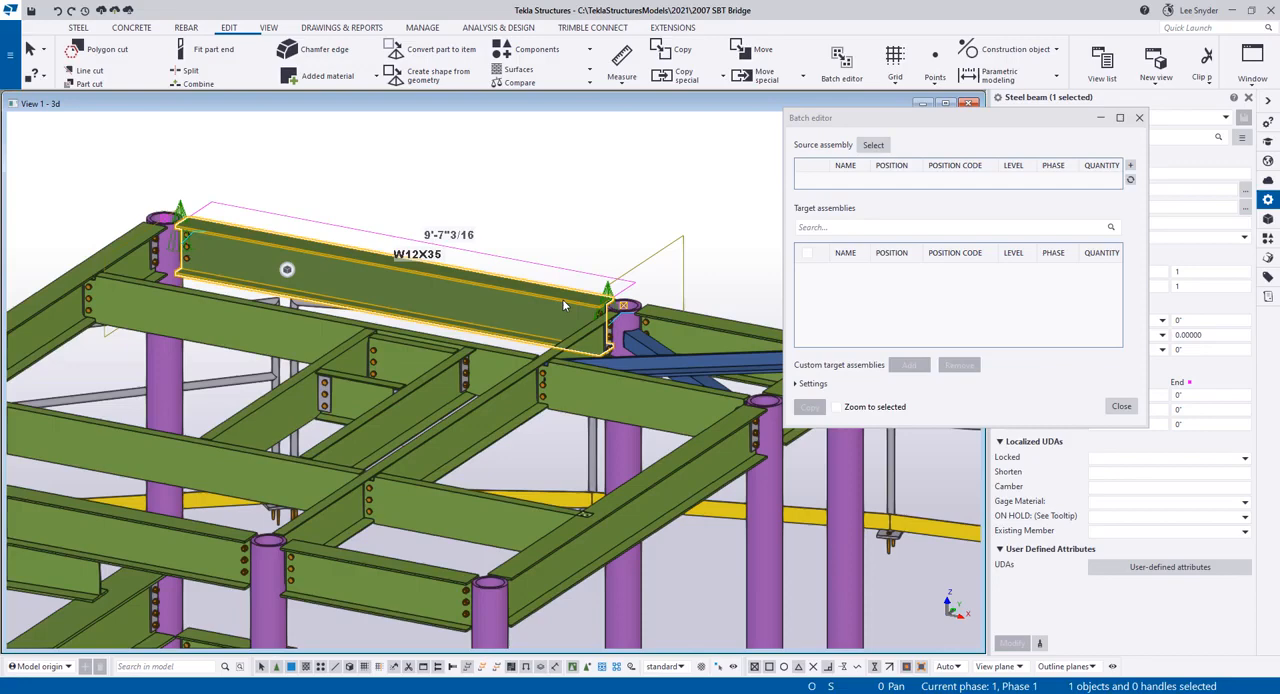
pyautogui.moveTo(413, 242)
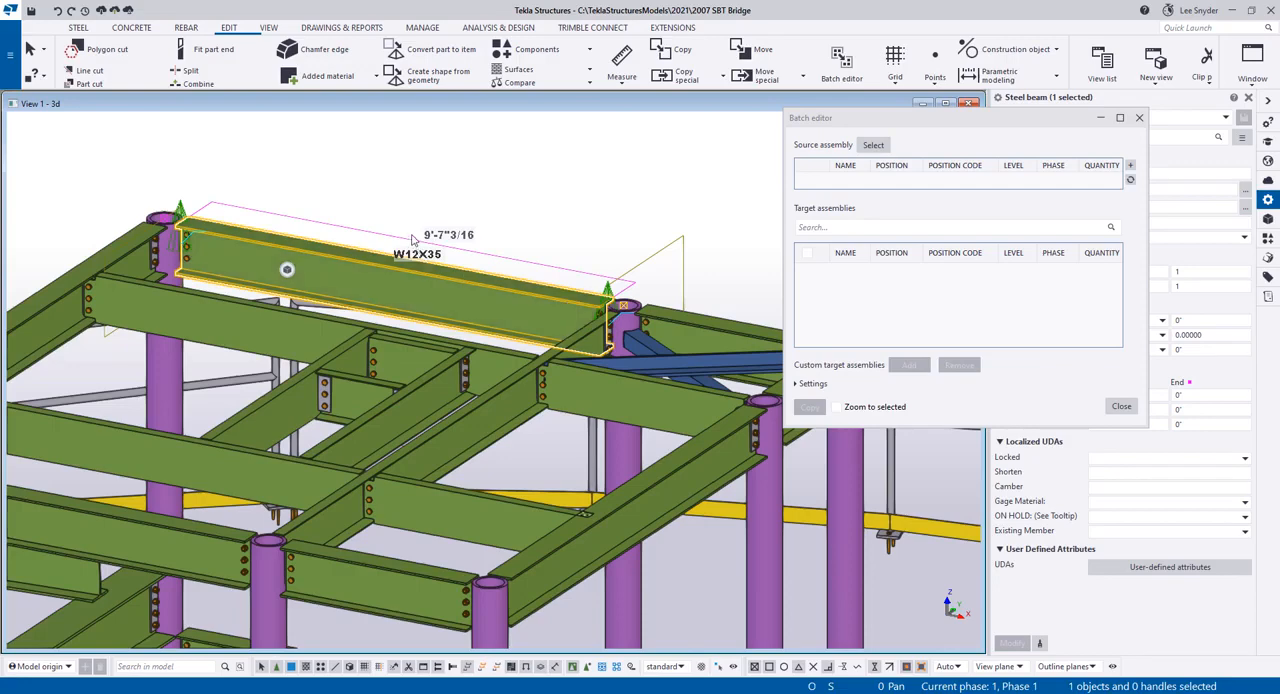
pyautogui.moveTo(417, 240)
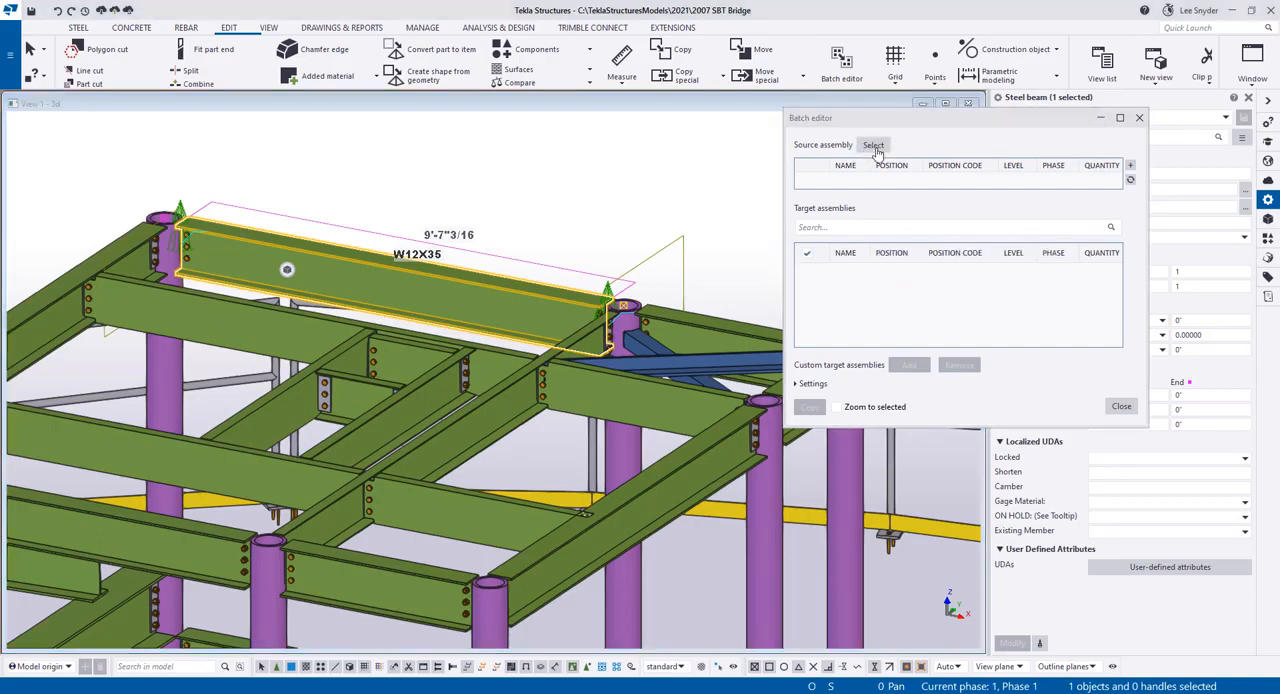
# - Set beam B41 as source assembly, listing its three identical B41 beams as targets
pyautogui.click(873, 145)
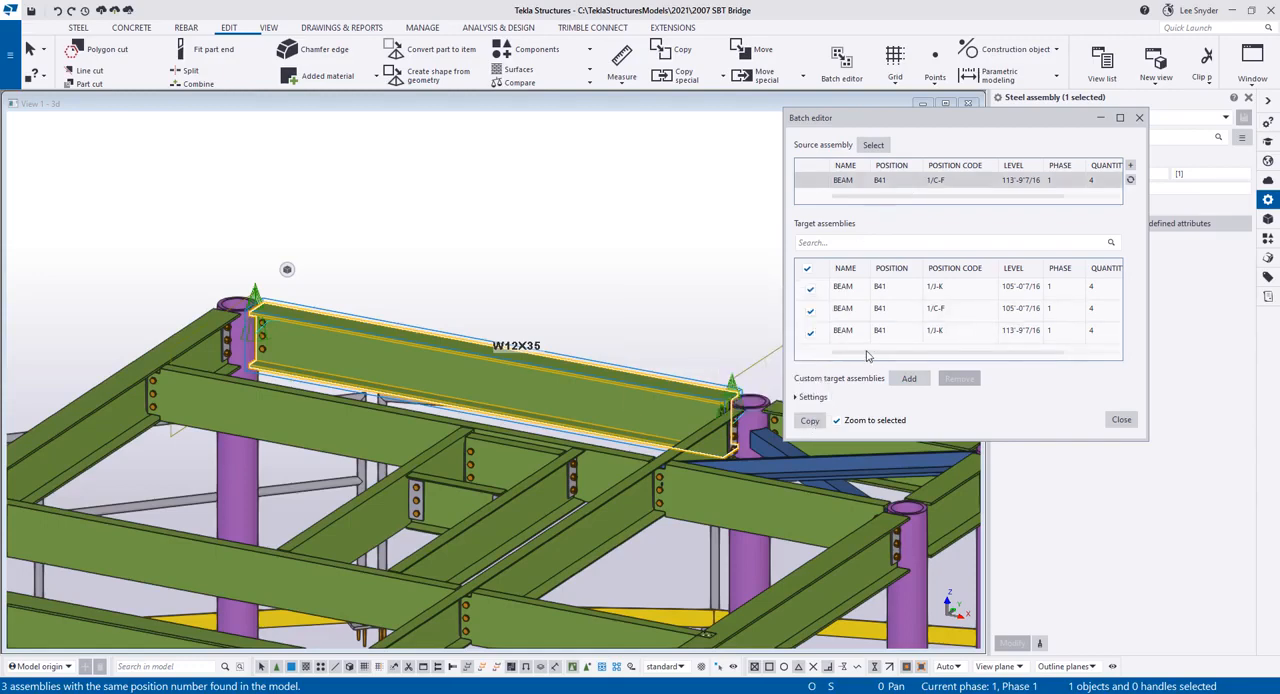
# - Uncheck all three B41 target beams, zooming to each one in the model
pyautogui.click(810, 286)
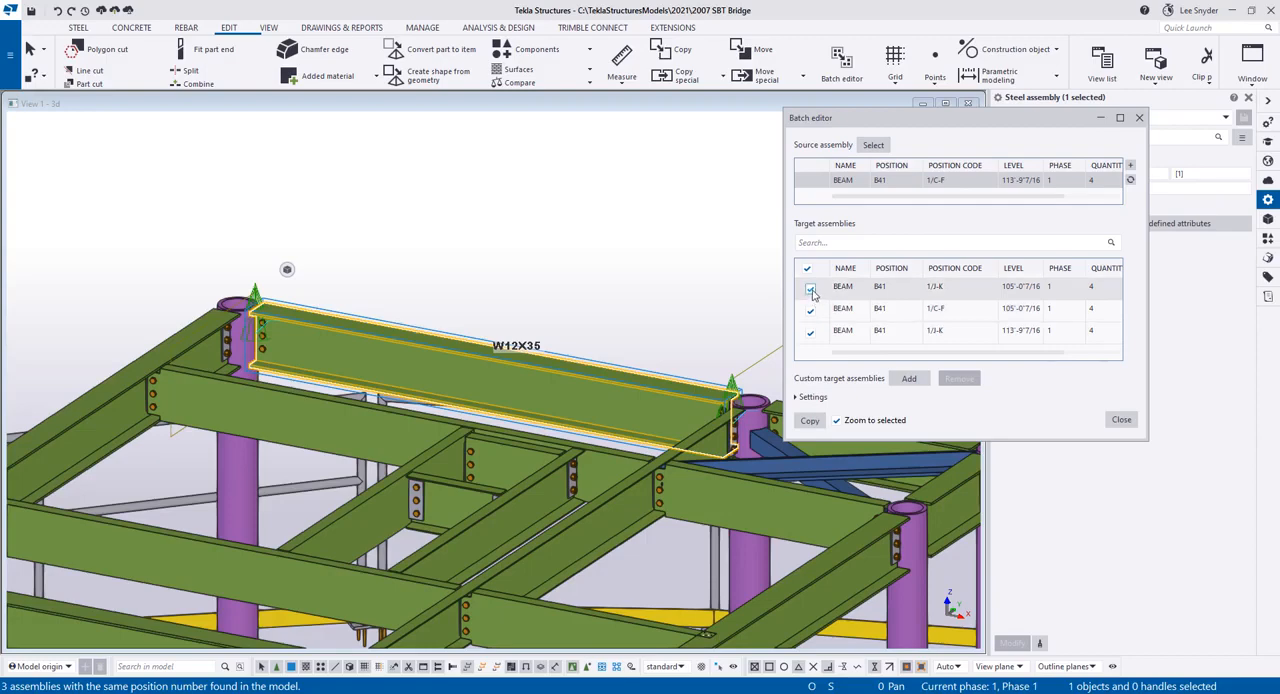
pyautogui.click(810, 290)
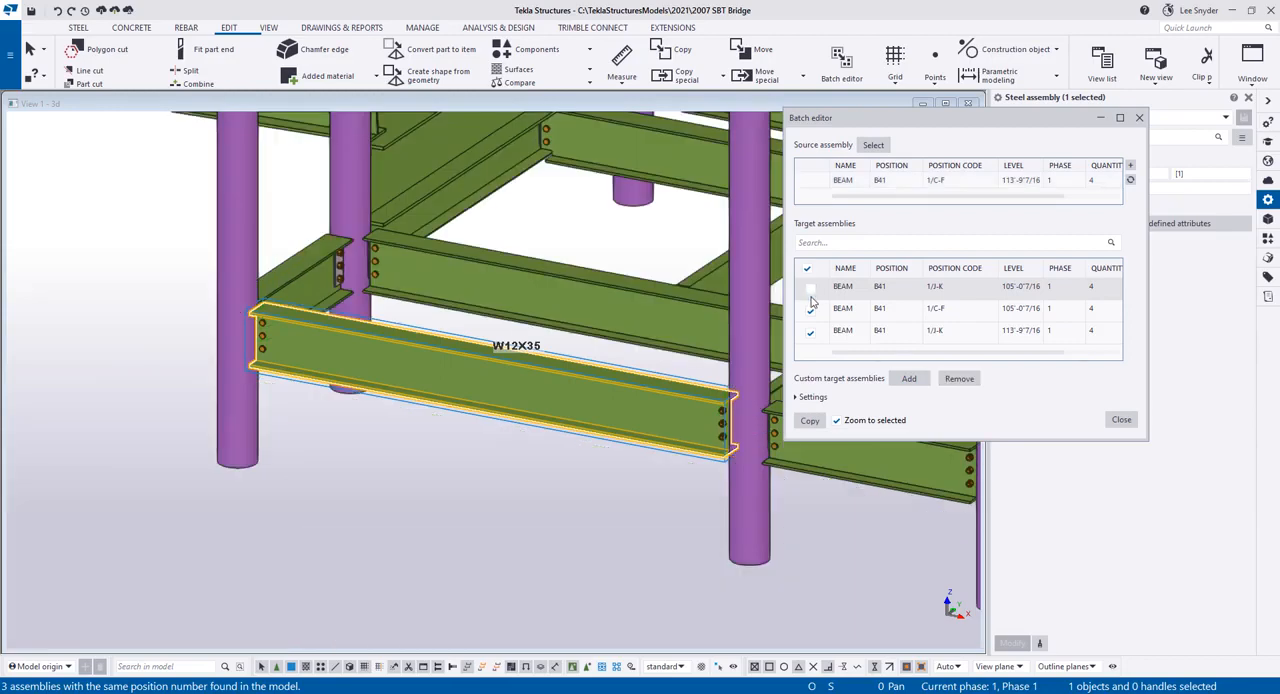
pyautogui.click(810, 308)
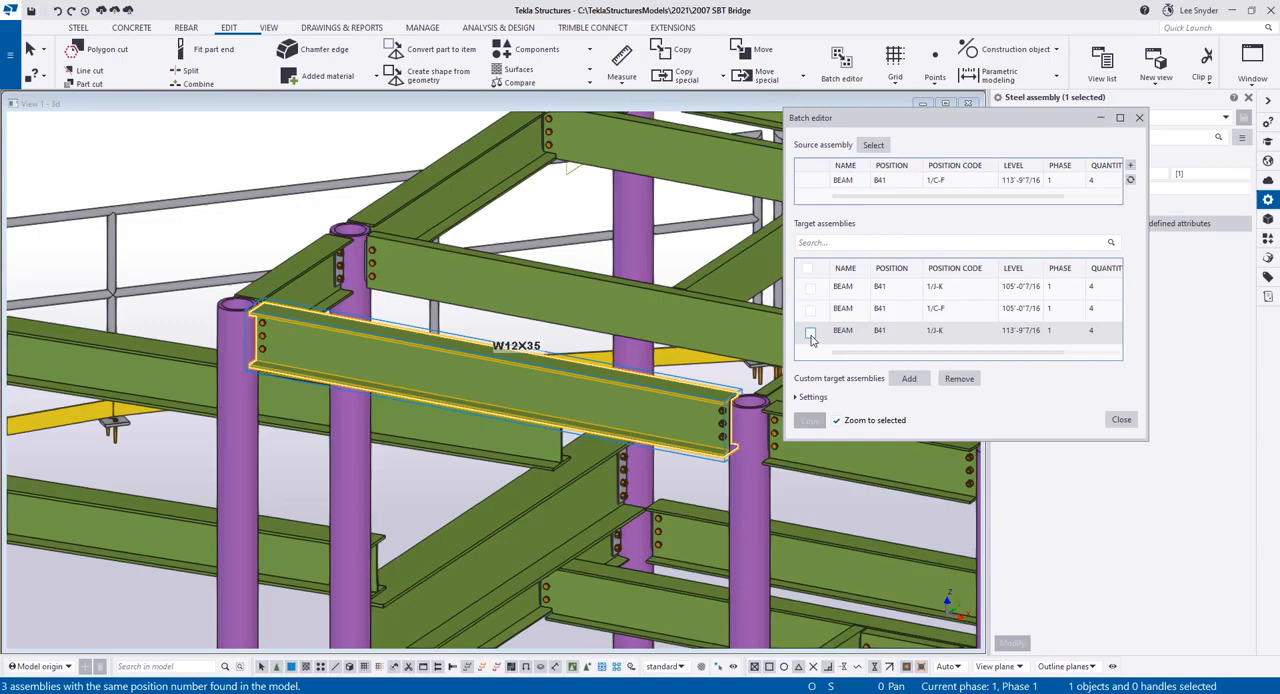
pyautogui.click(810, 268)
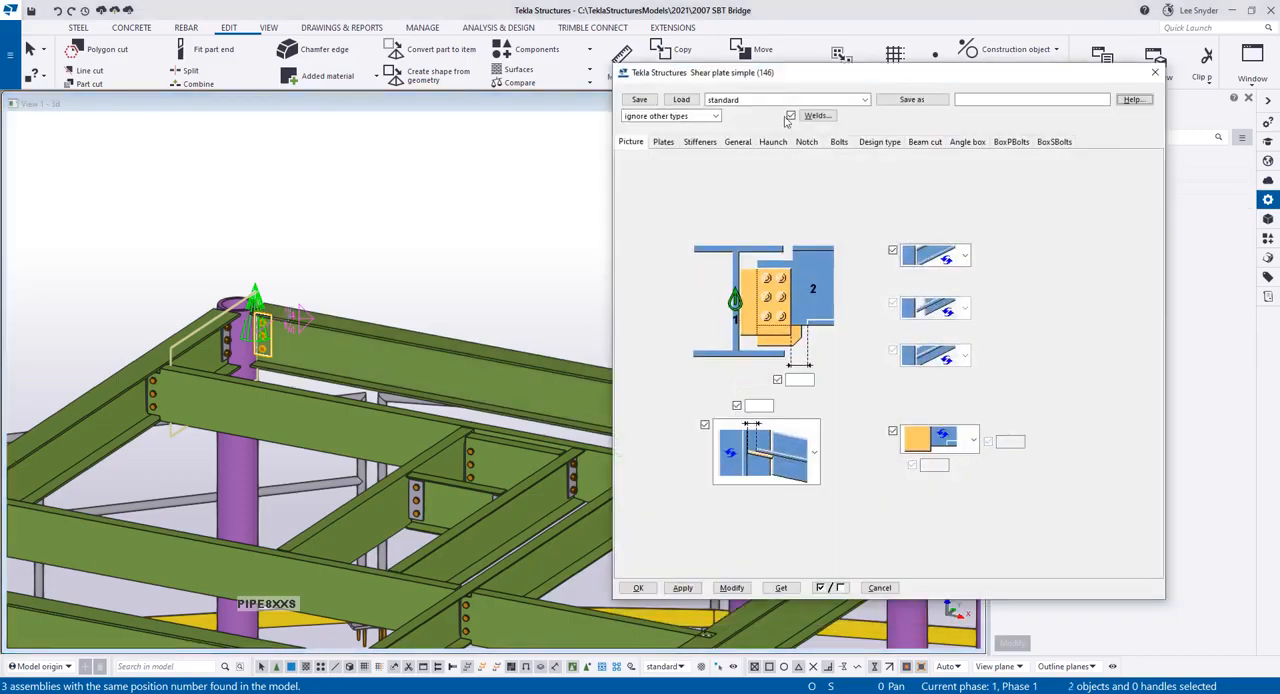
# - Modify the bolts of the Shear plate simple (146) connection and accept the settings
pyautogui.click(838, 141)
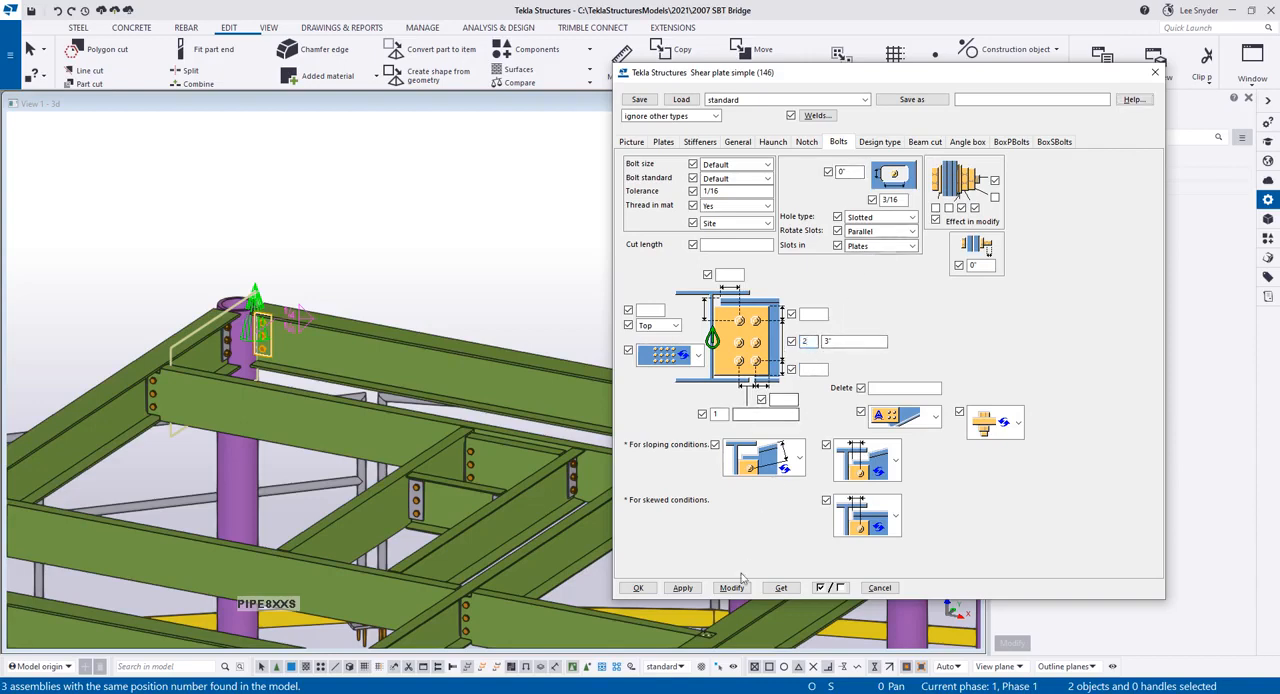
pyautogui.click(731, 587)
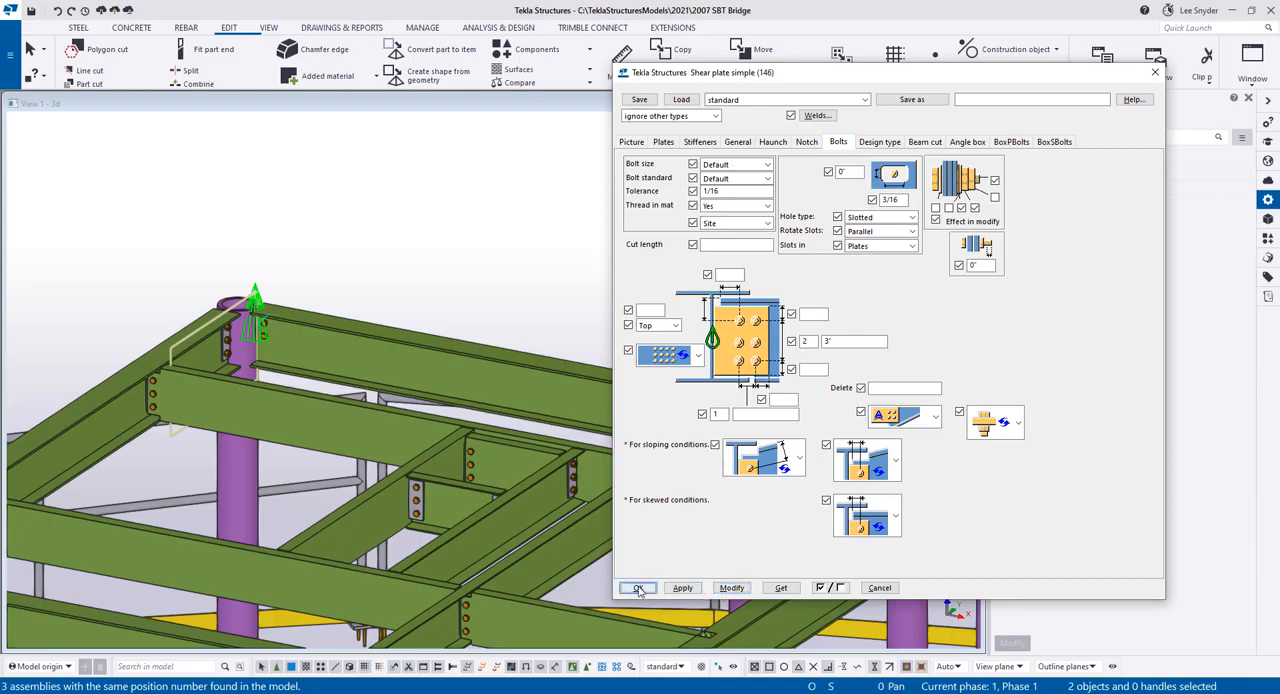
pyautogui.click(638, 587)
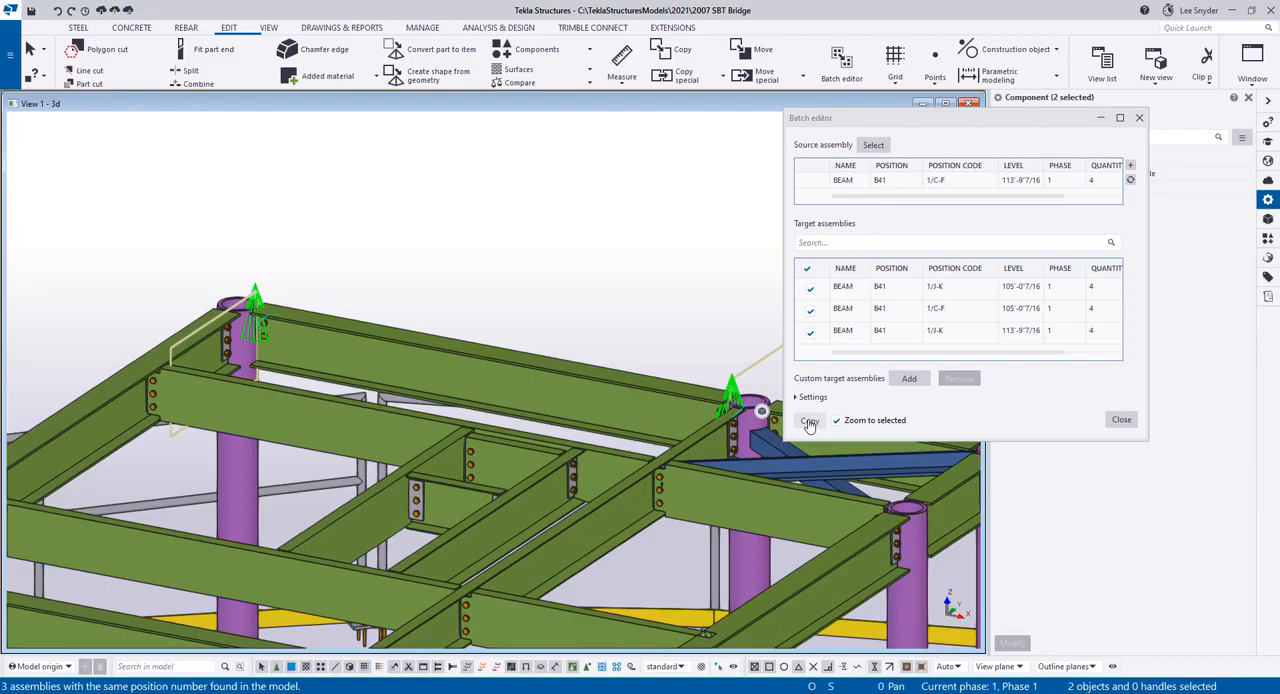
# - Copy the B41 connection edits to all three target beams and let renumbering finish
pyautogui.click(809, 420)
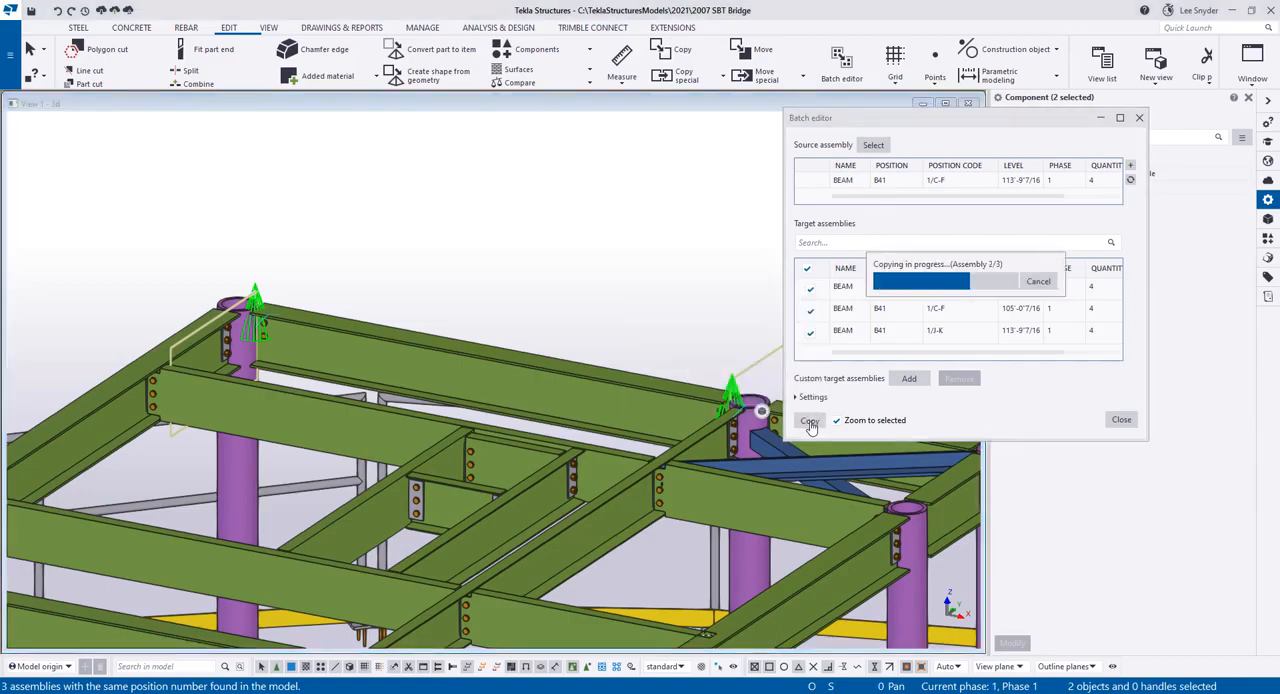
pyautogui.click(810, 420)
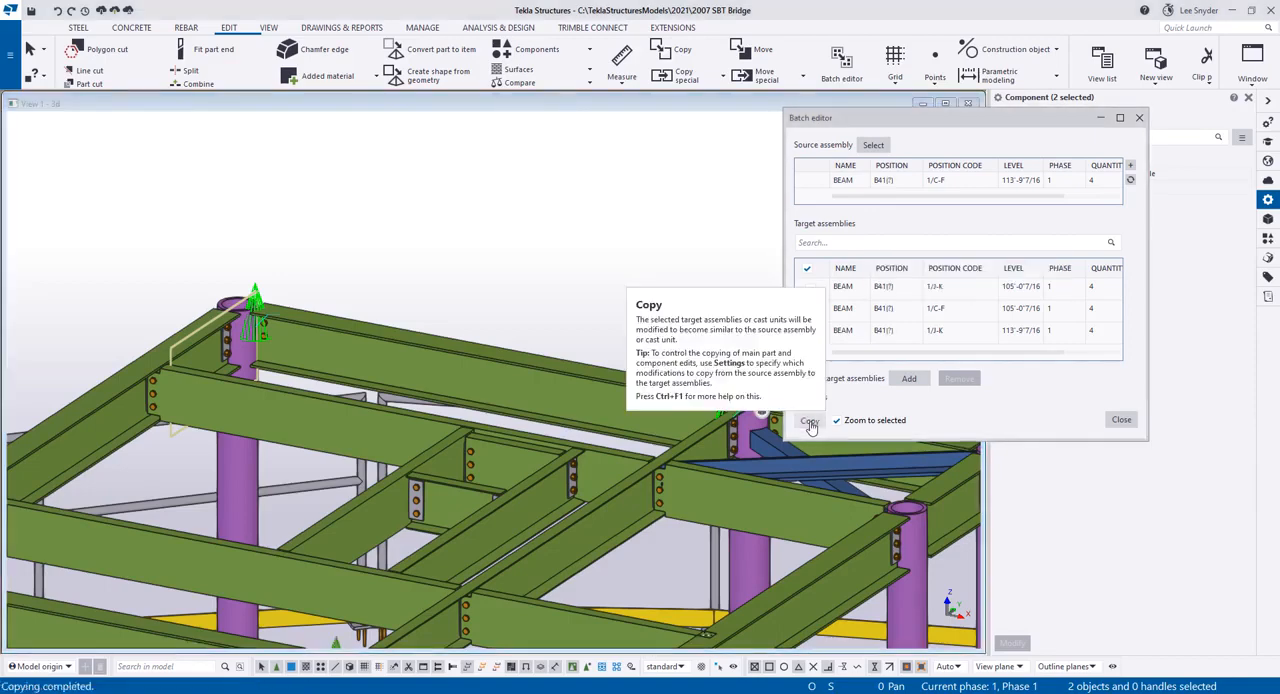
pyautogui.click(809, 420)
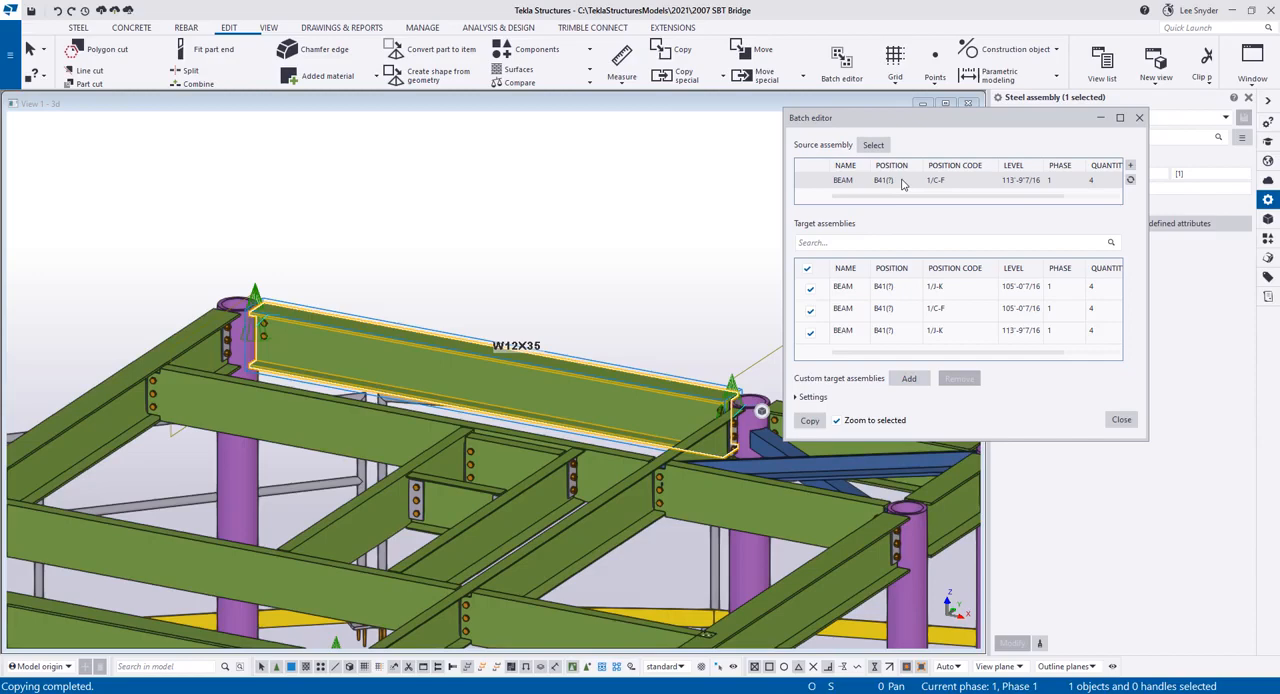
pyautogui.click(341, 27)
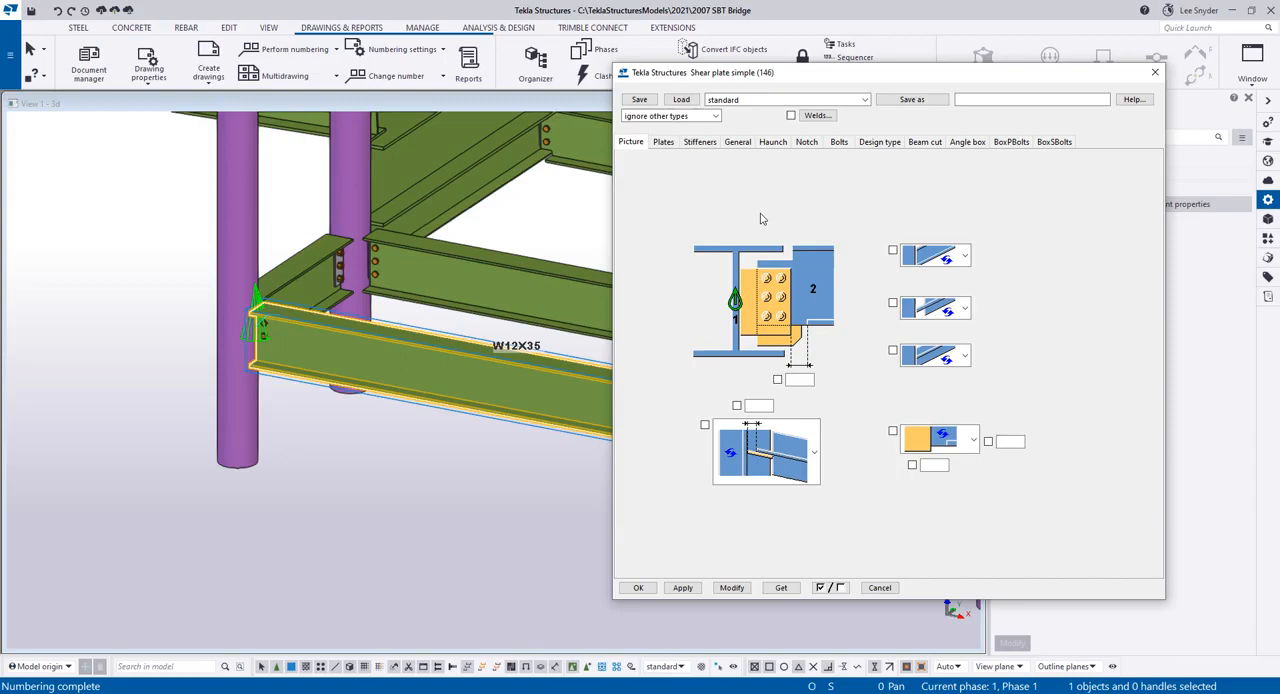
# - Check the copied connection's bolt settings, then close the shear plate dialog
pyautogui.click(838, 141)
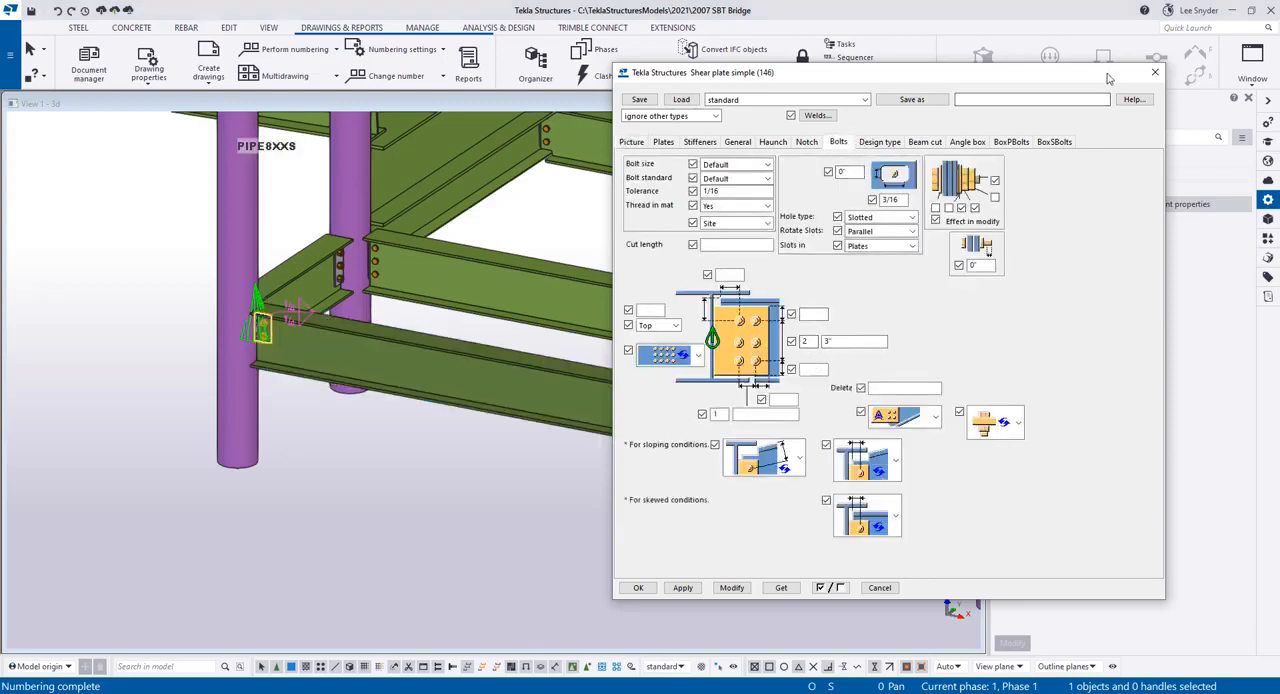
pyautogui.moveTo(1155, 73)
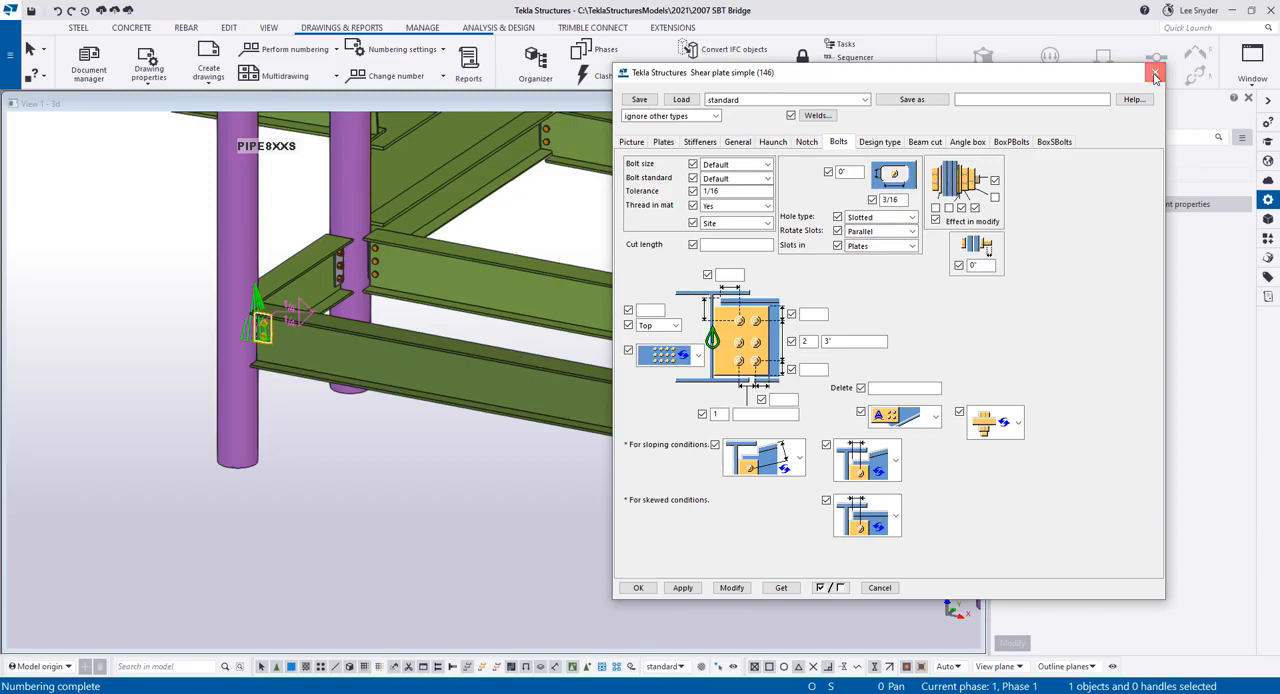
pyautogui.click(1154, 73)
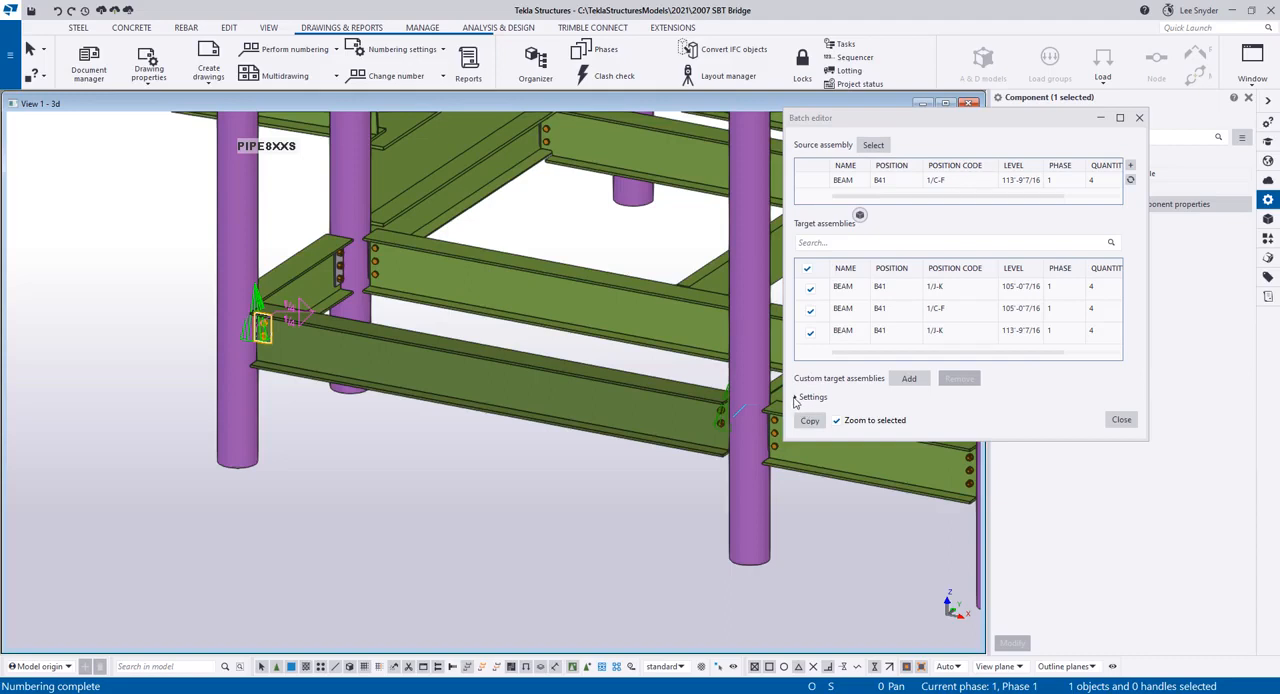
# - Expand the Batch editor Settings, keeping all three copy options enabled
pyautogui.click(796, 397)
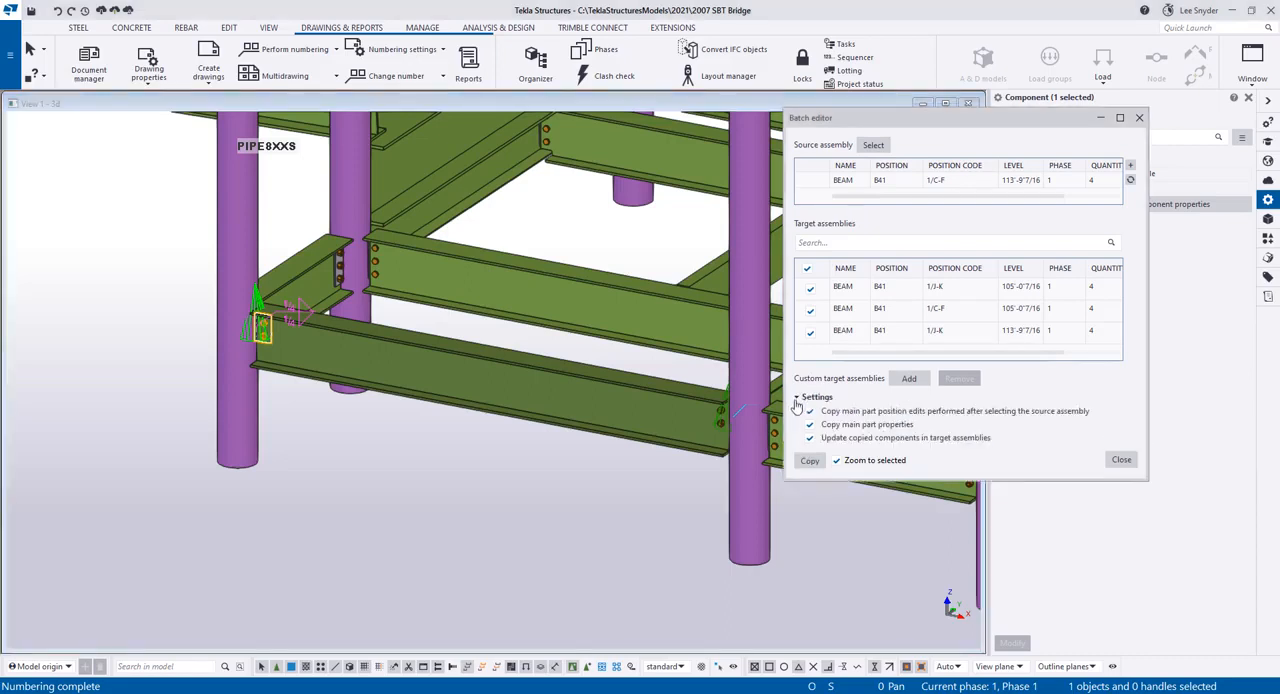
pyautogui.click(810, 438)
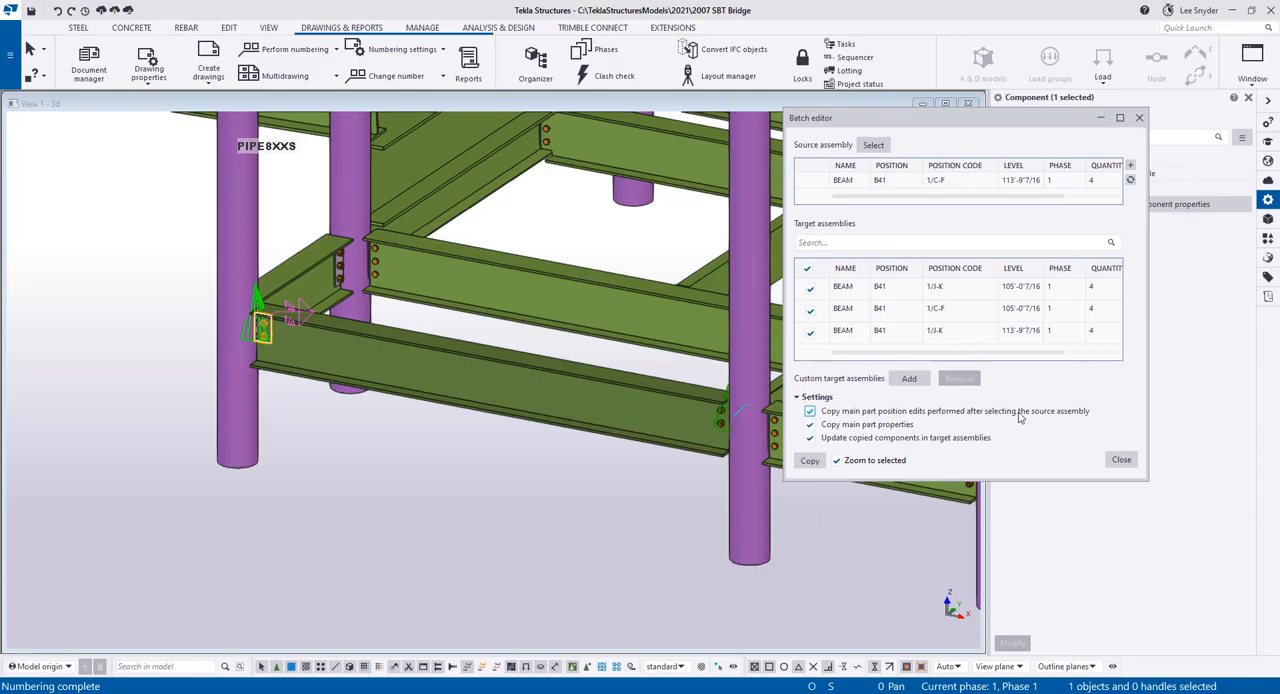
pyautogui.moveTo(1013, 451)
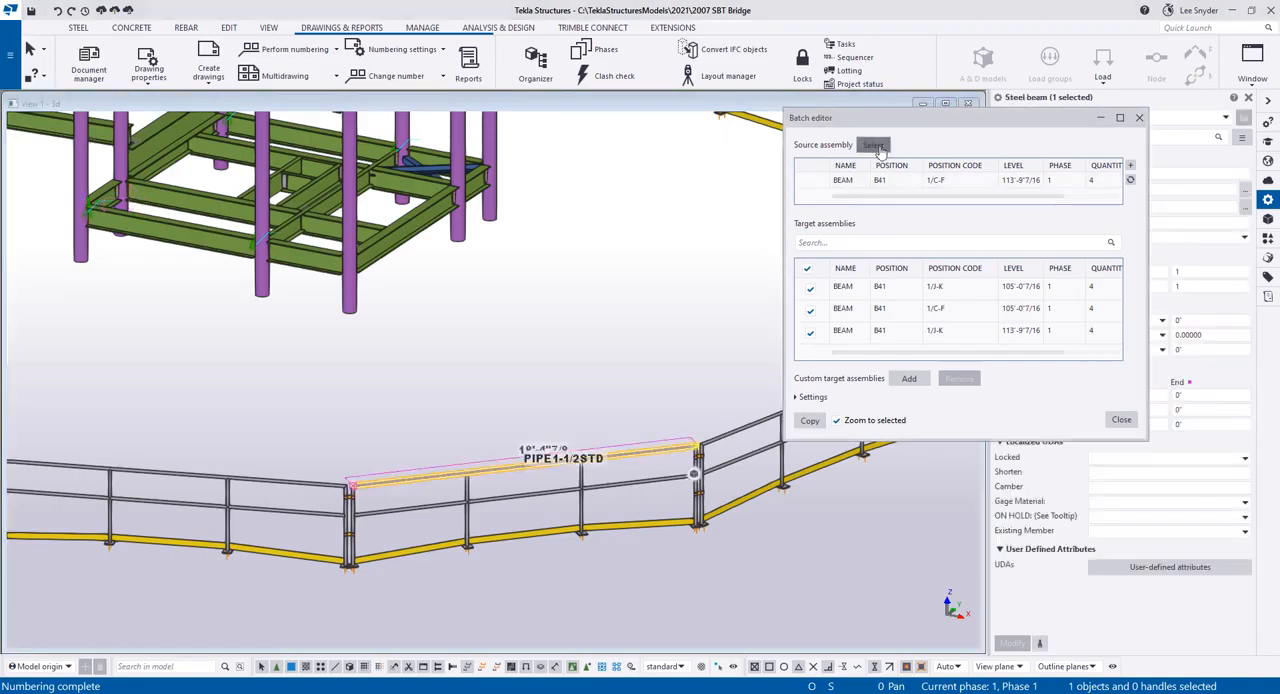
# - Set handrail HR1 as source assembly, listing its eleven identical handrails as targets
pyautogui.click(873, 145)
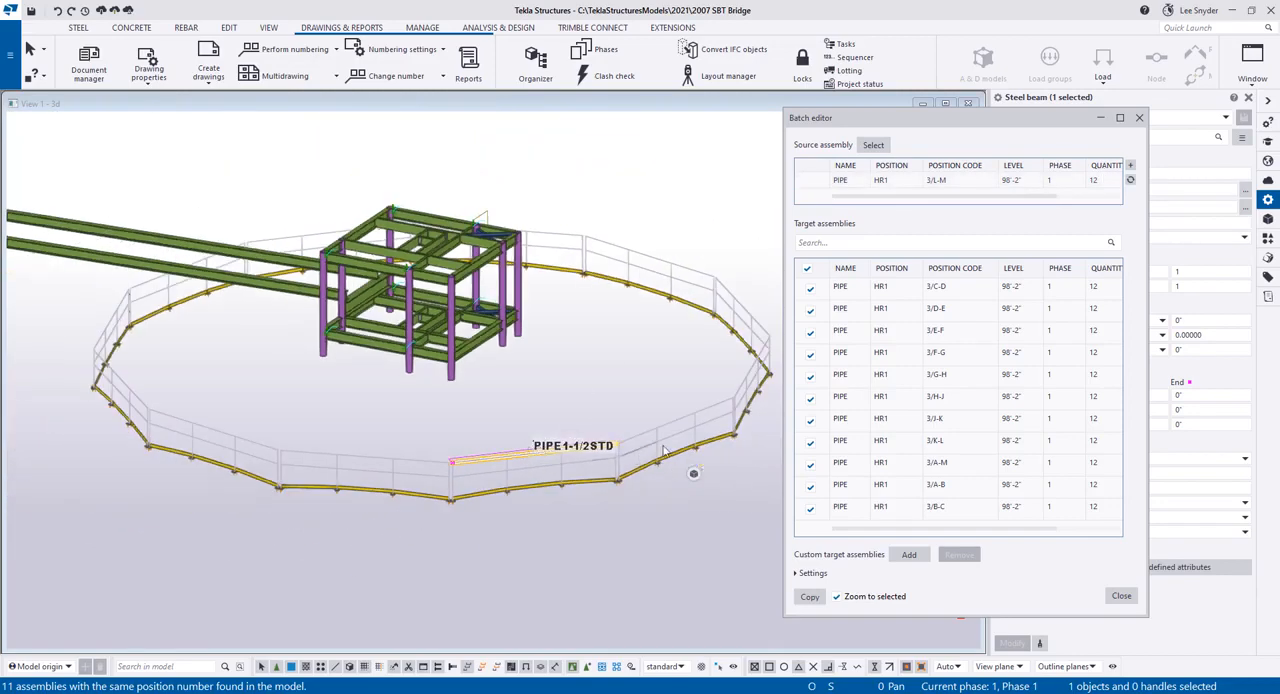
pyautogui.moveTo(490, 485)
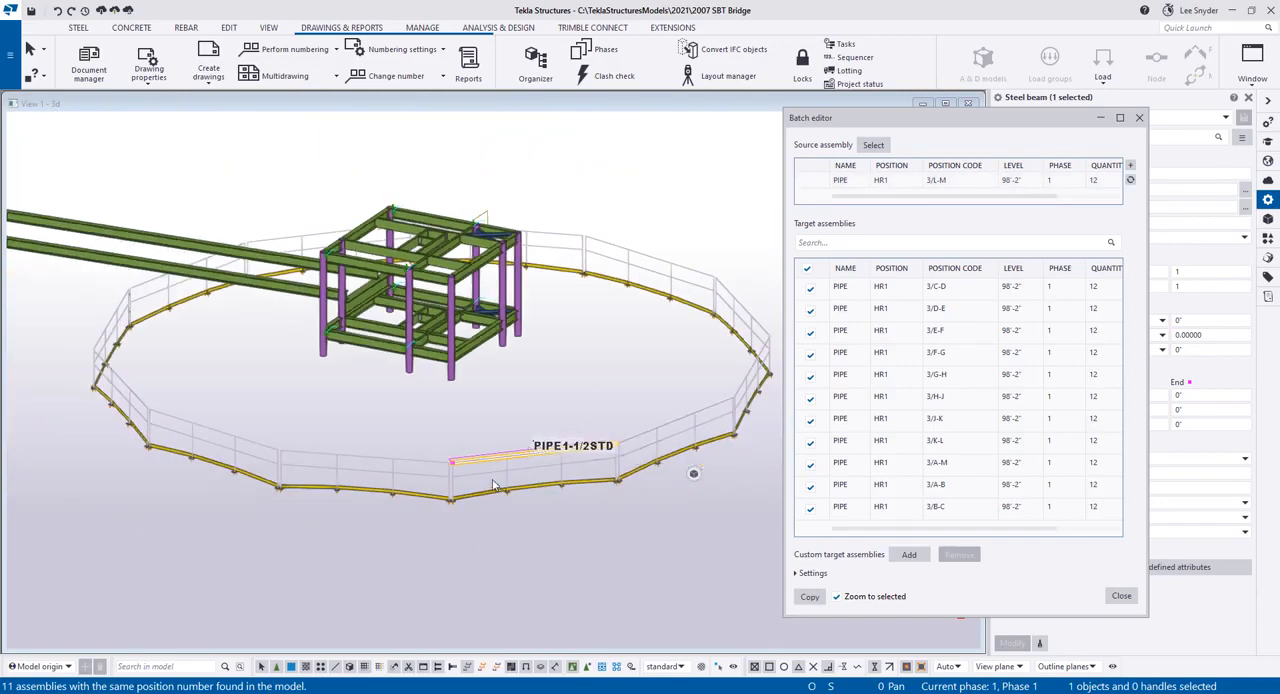
pyautogui.moveTo(600, 496)
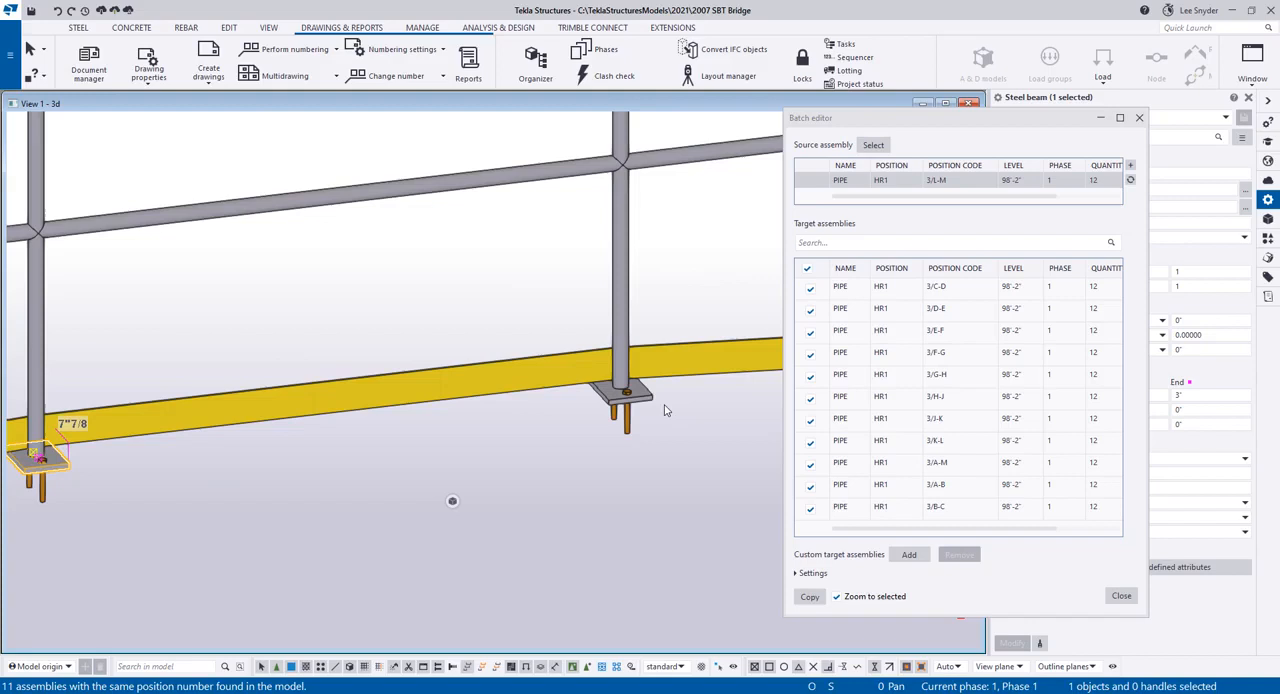
# - Modify the post base plate profile and set anchor Bolt dist X to 5-1/2
pyautogui.click(625, 390)
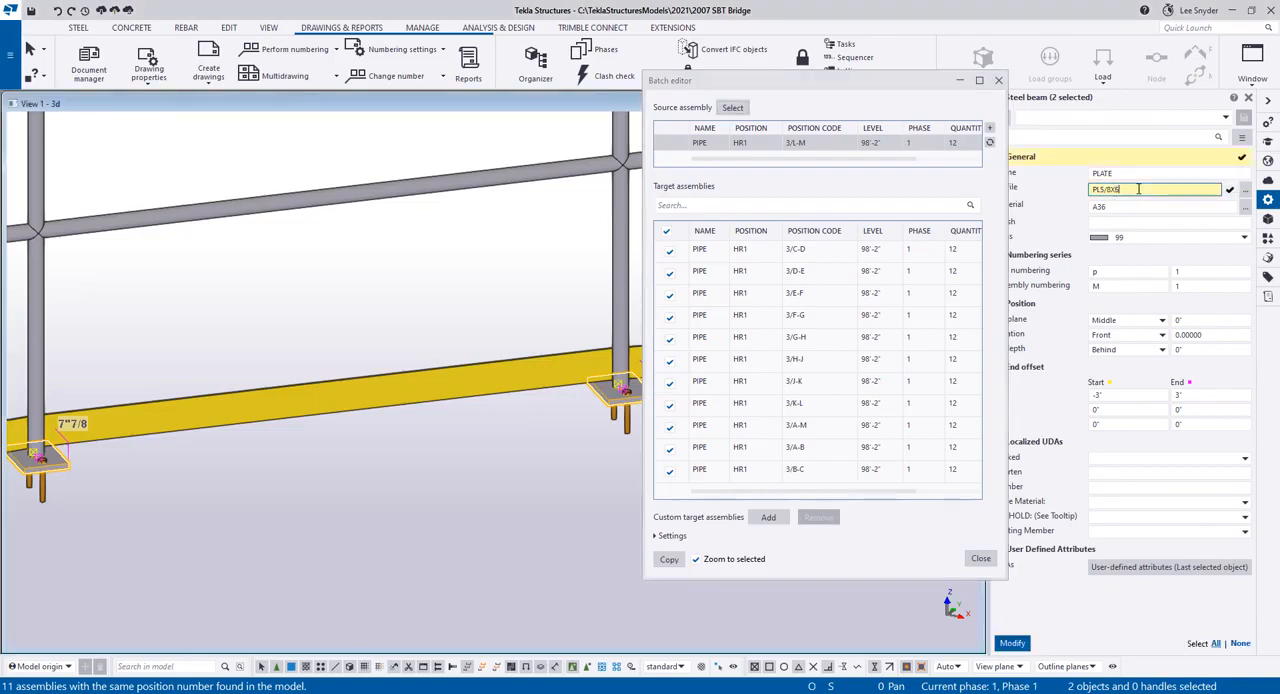
pyautogui.click(1243, 237)
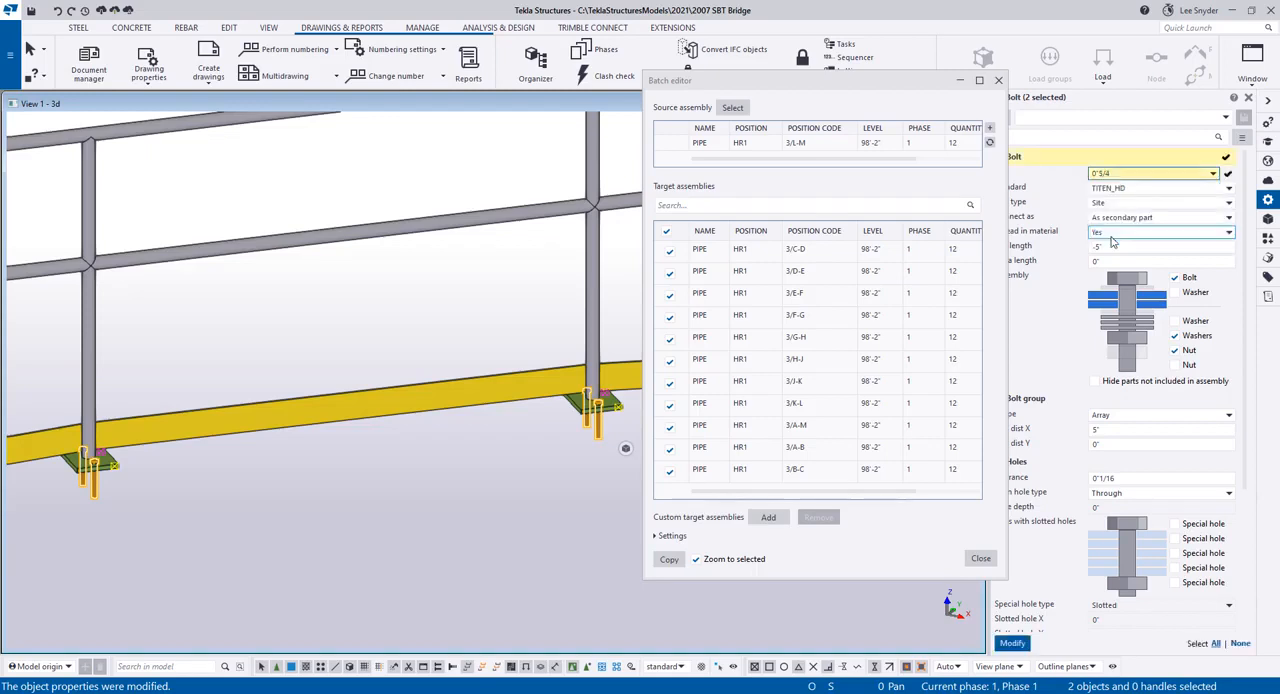
pyautogui.click(1160, 429)
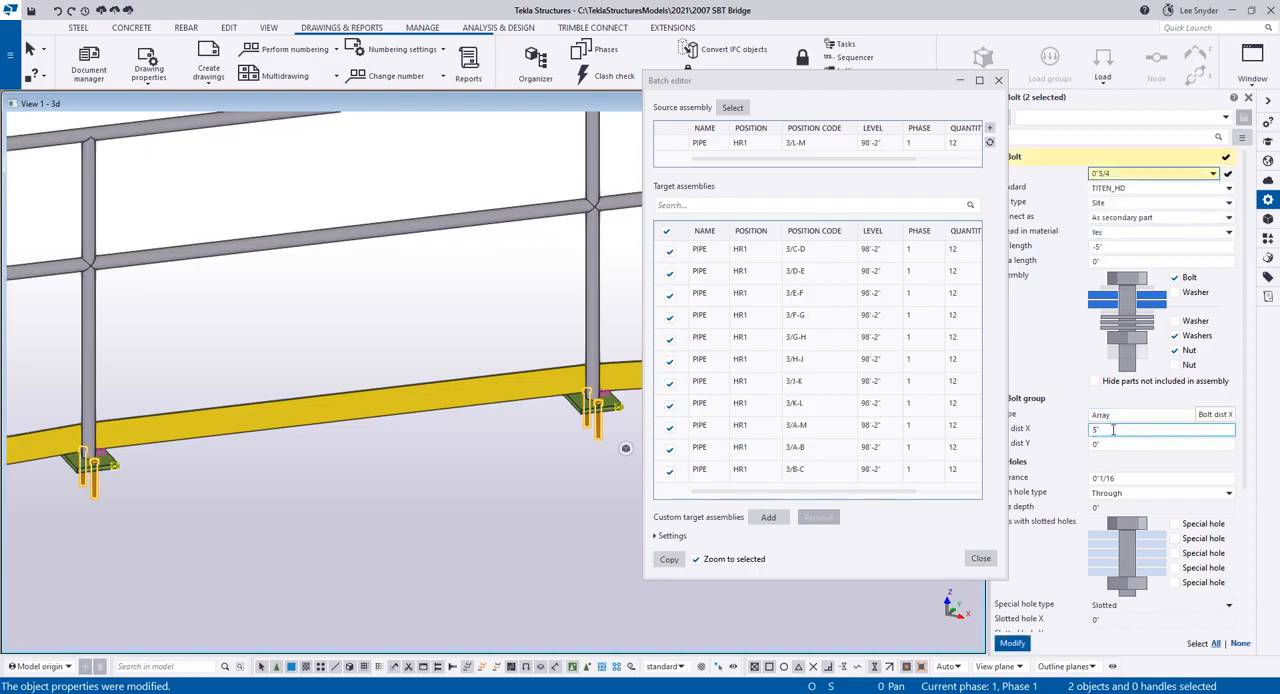
pyautogui.write('5.5')
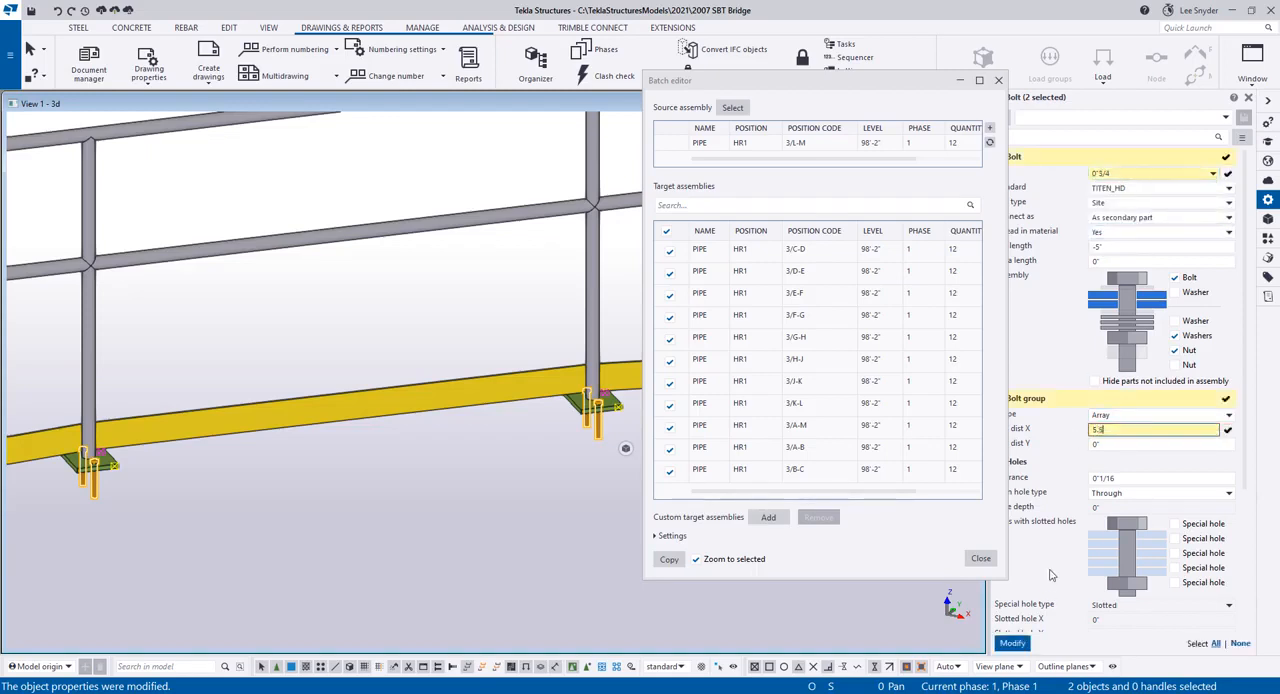
pyautogui.write('5-1/2')
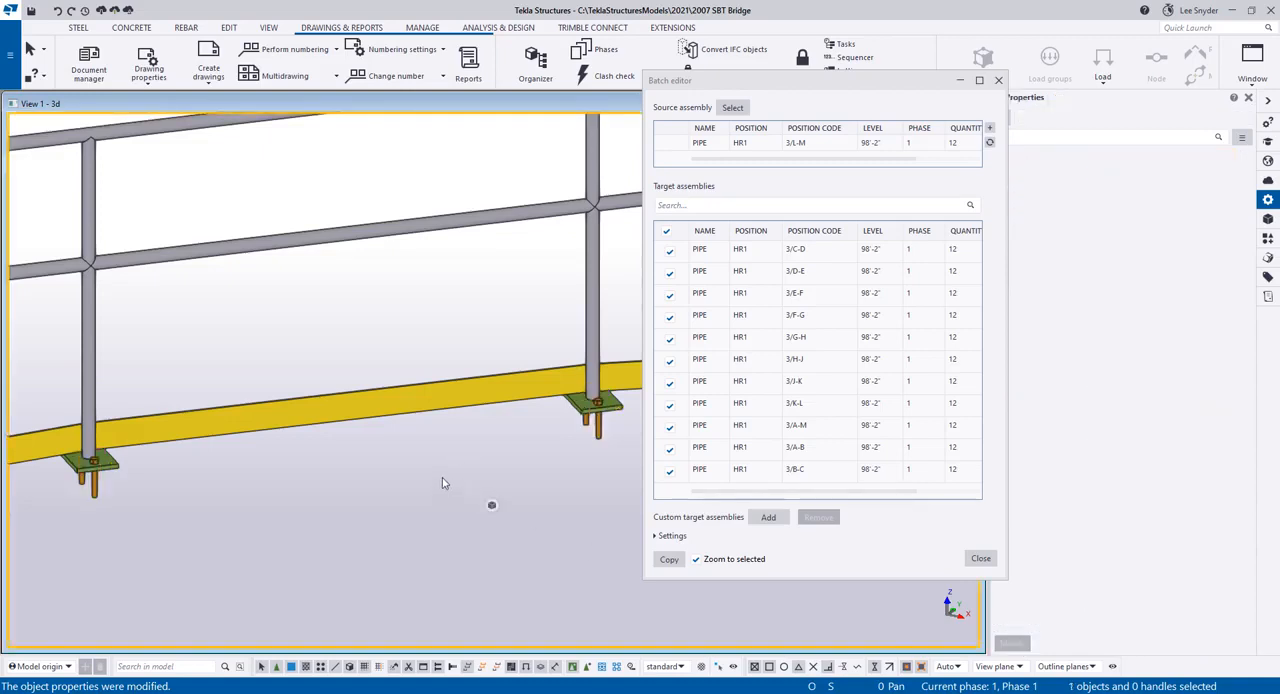
pyautogui.moveTo(443, 479)
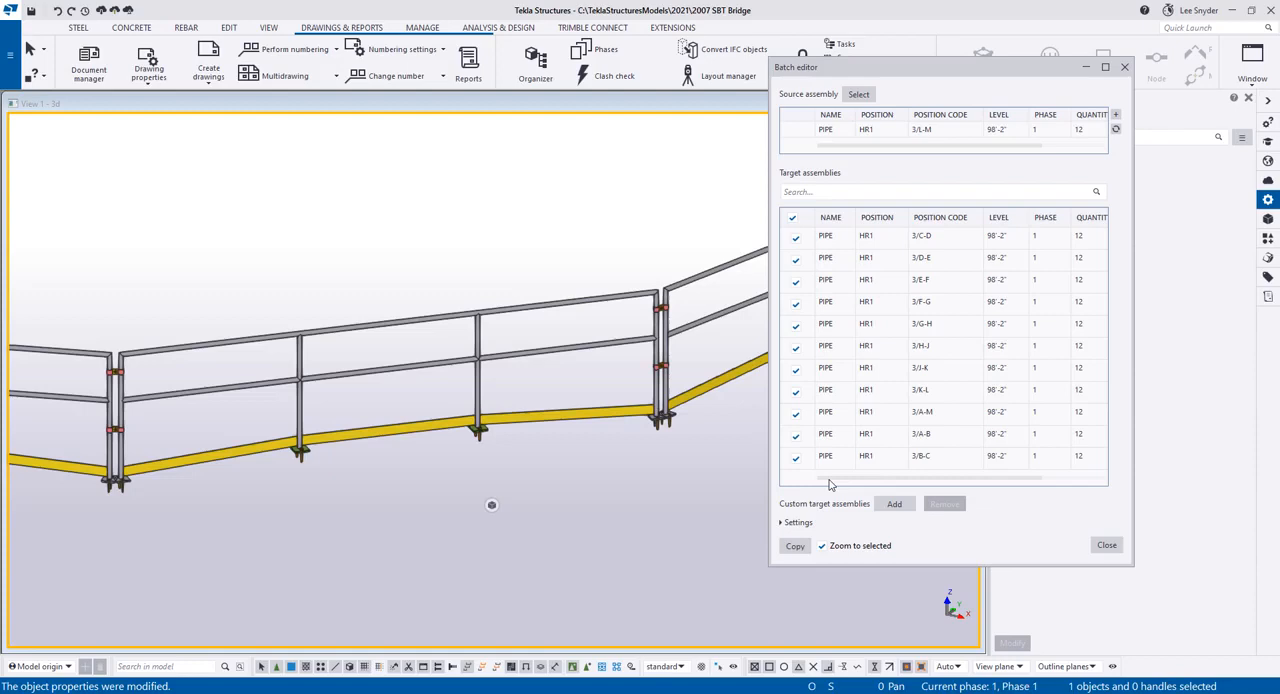
# - Copy the HR1 base plate and bolt edits to the eleven target handrails
pyautogui.click(794, 546)
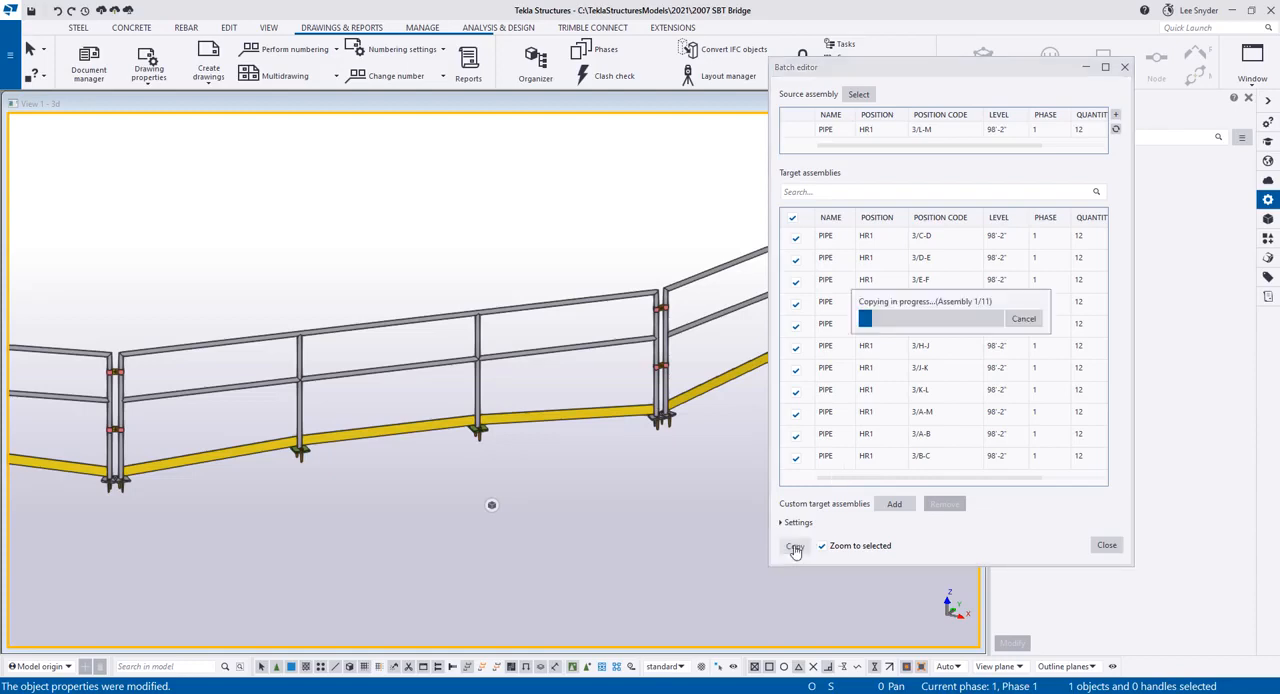
# - Let copying and renumbering finish, then review an updated target handrail now positioned HR1
pyautogui.click(794, 545)
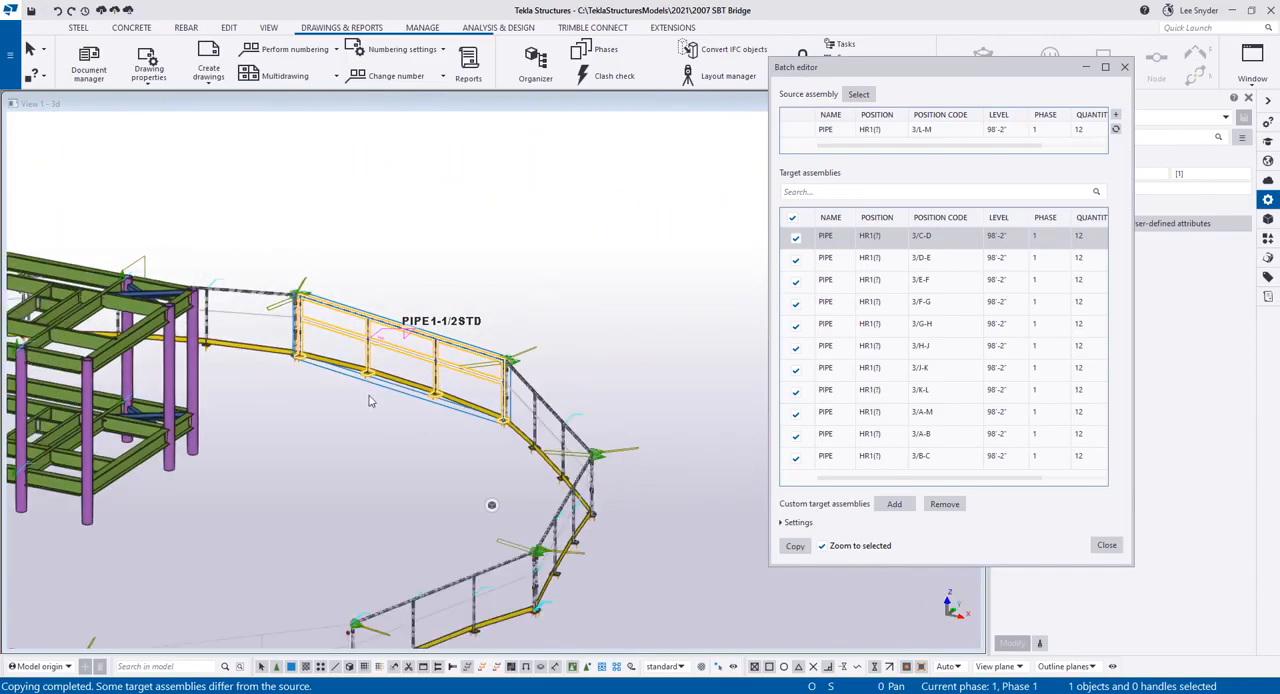
pyautogui.click(292, 49)
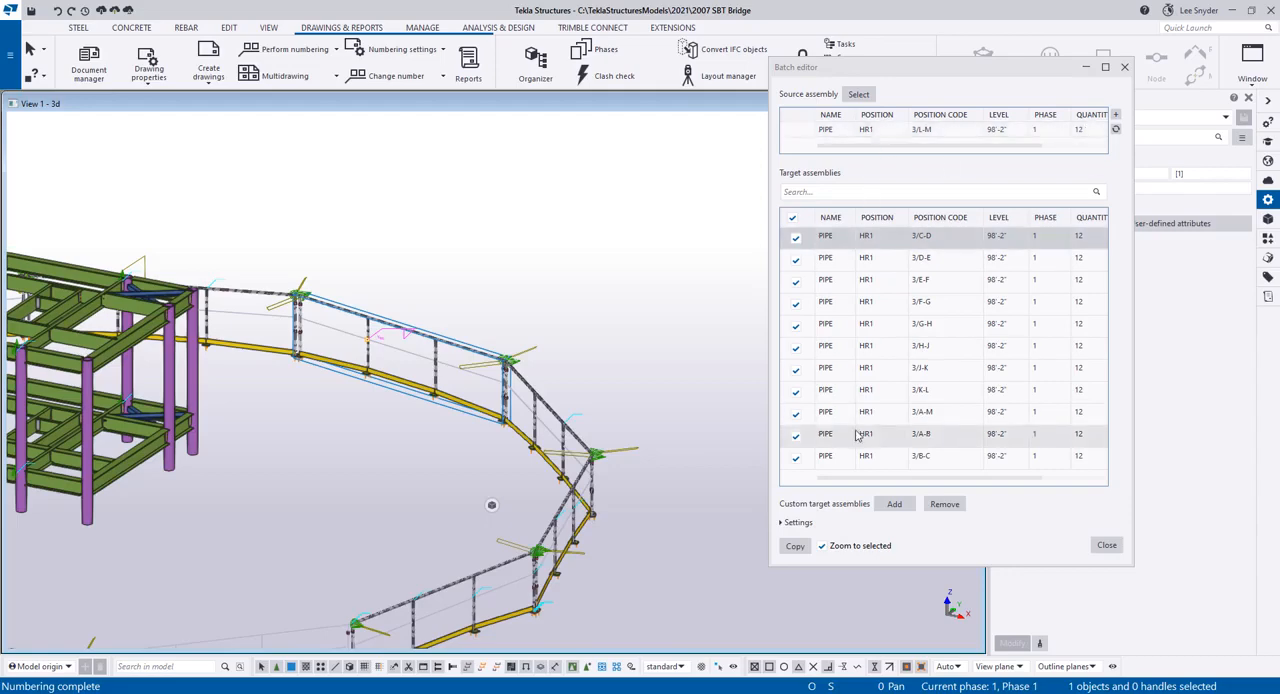
pyautogui.click(920, 345)
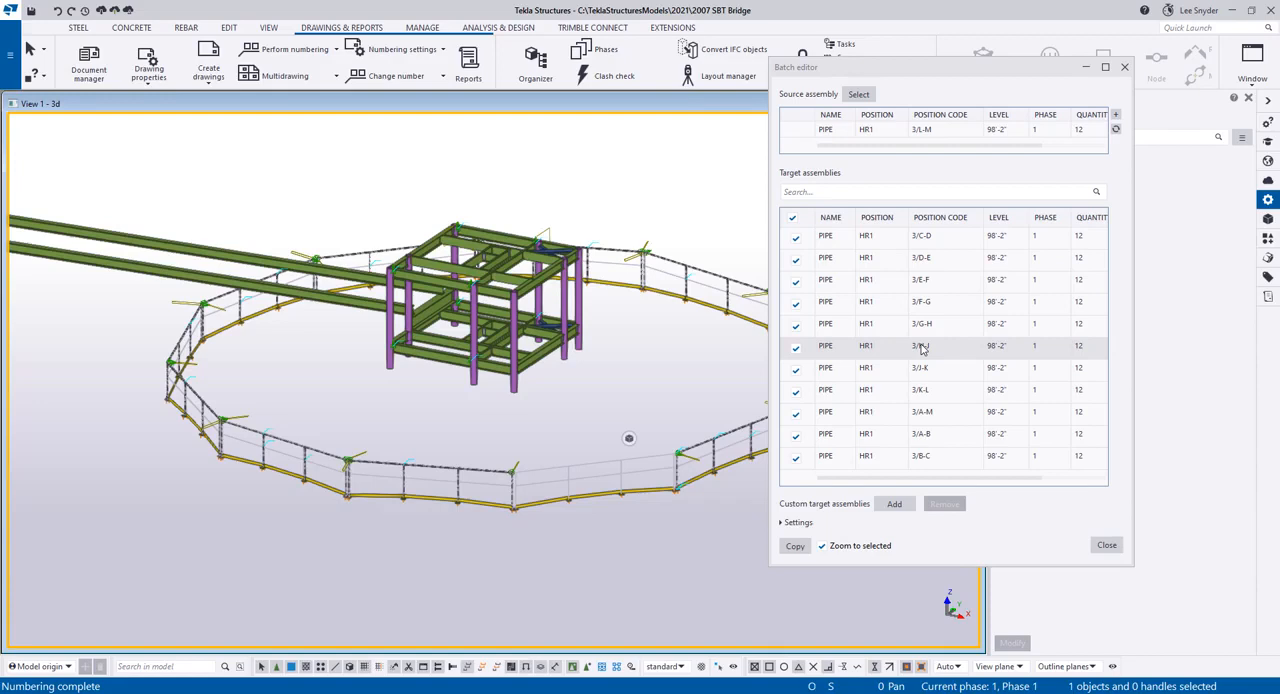
pyautogui.moveTo(922, 352)
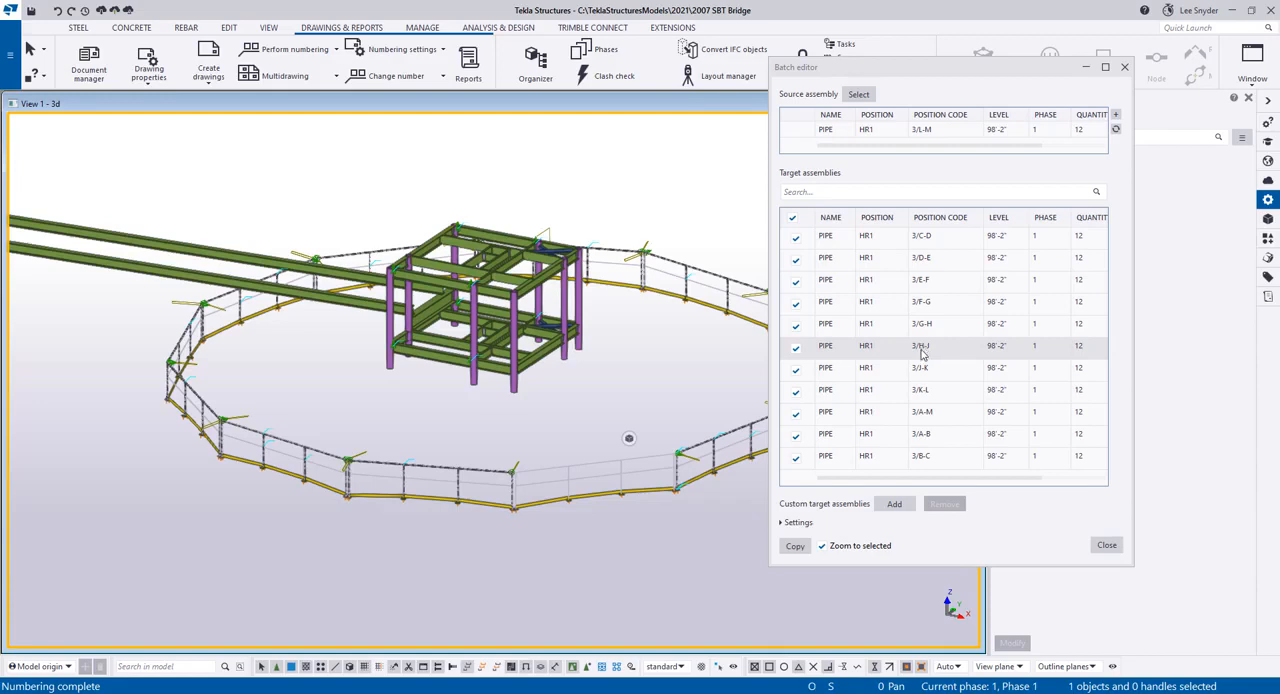